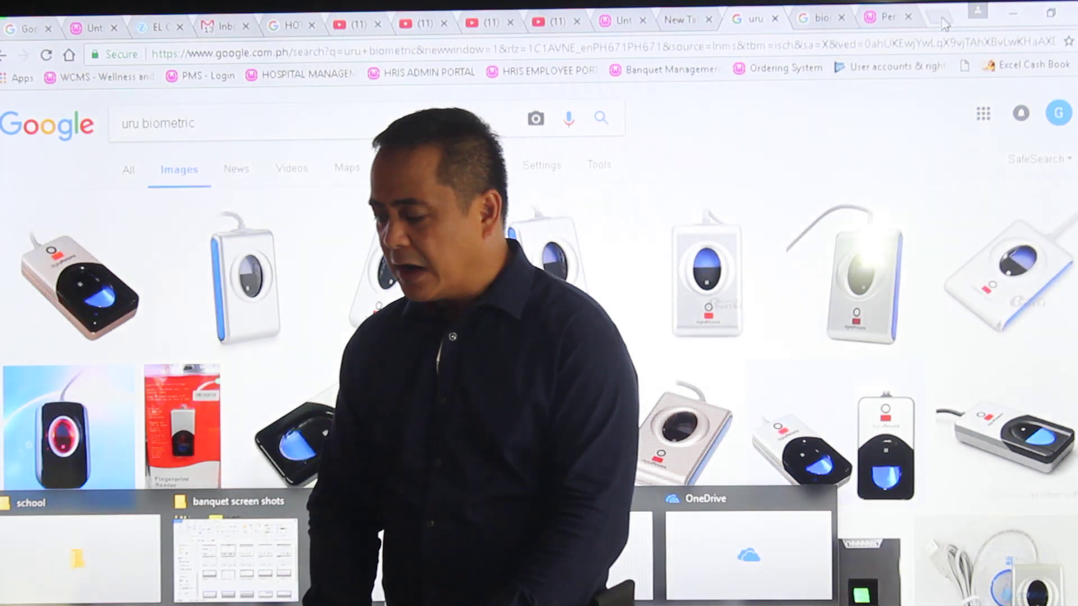
Search Google for 'retail POS' in a new browser tab
{"action": "left_click", "coordinate": [925, 17]}
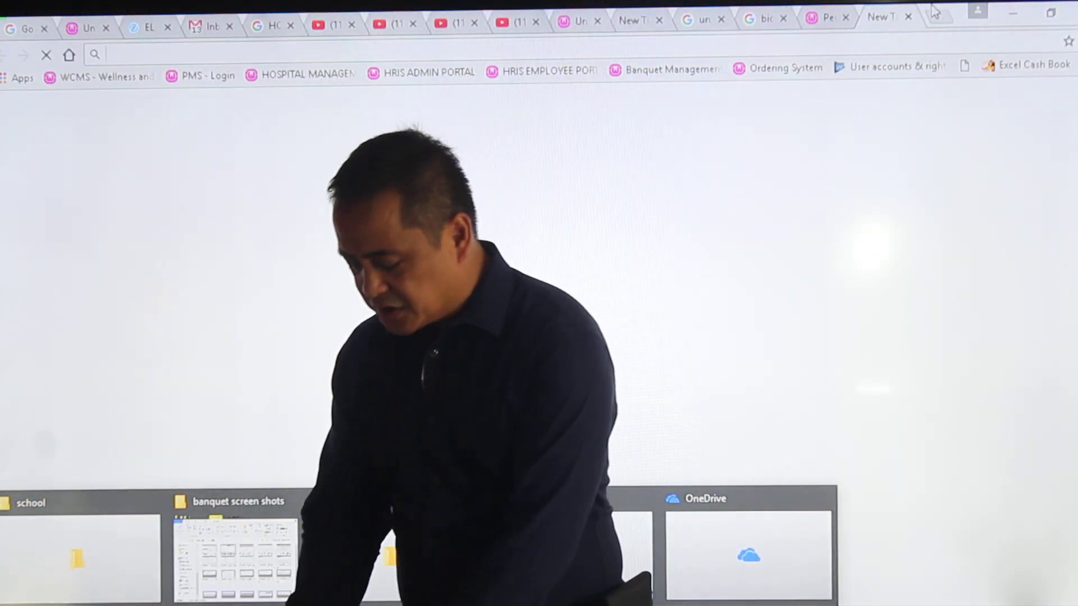
{"action": "type", "text": "PO"}
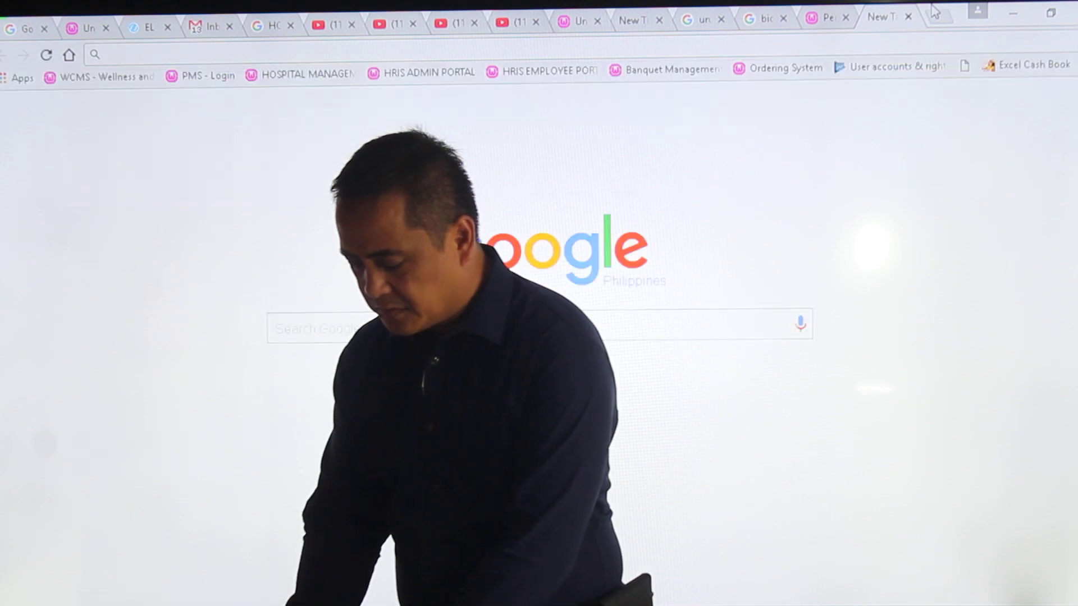
{"action": "type", "text": "retail POS"}
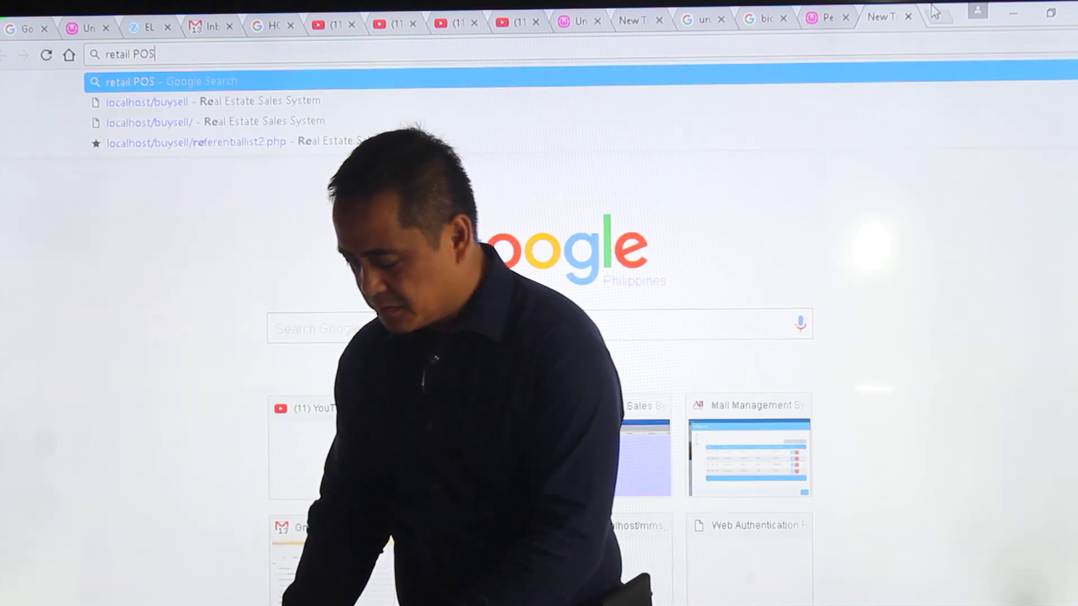
{"action": "key", "text": "Return"}
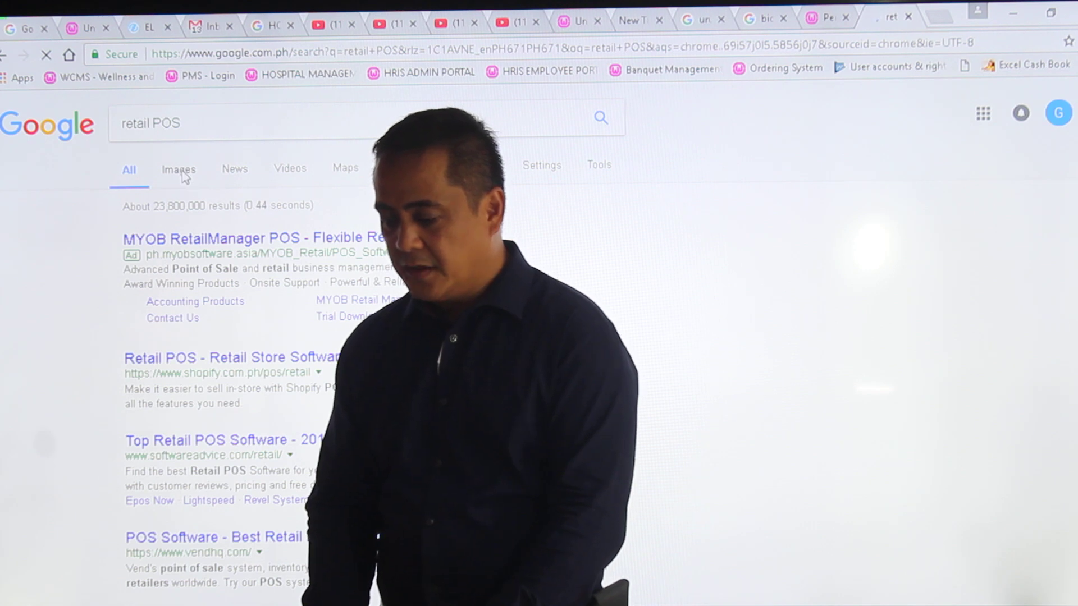
Switch the search results to the Images tab to see 'retail pos machine' pictures
{"action": "left_click", "coordinate": [178, 168]}
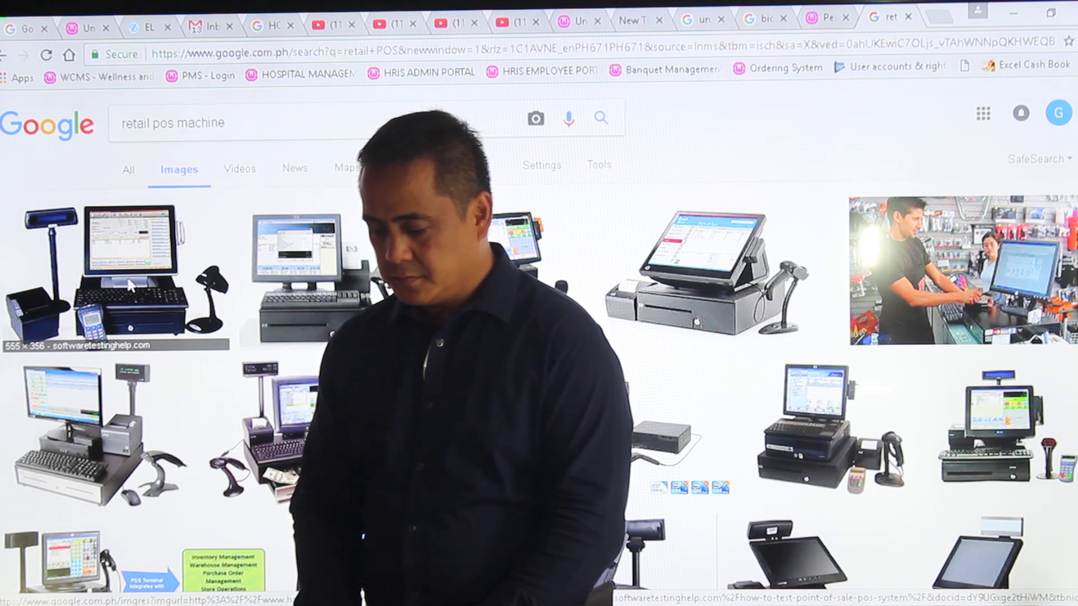
Preview the first POS terminal image and scroll down to its related images
{"action": "left_click", "coordinate": [128, 275]}
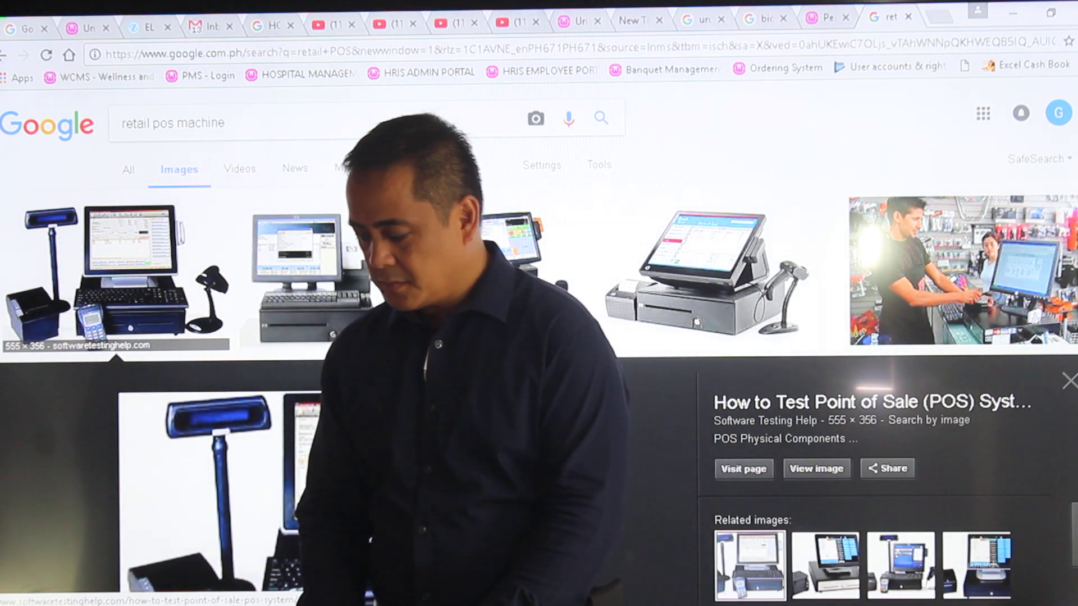
{"action": "scroll", "scroll_direction": "down", "scroll_amount": 3}
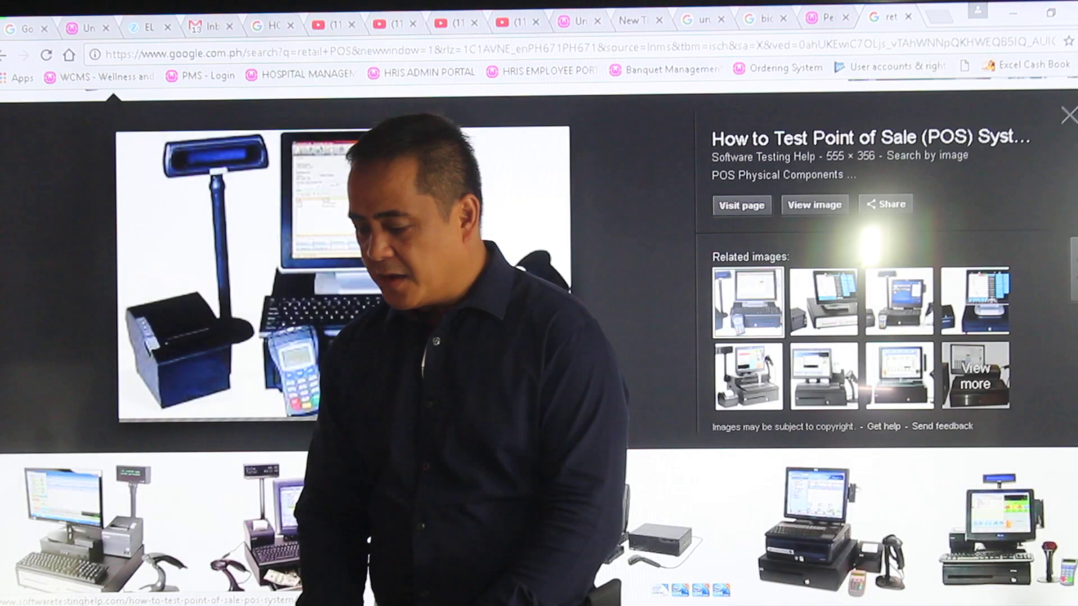